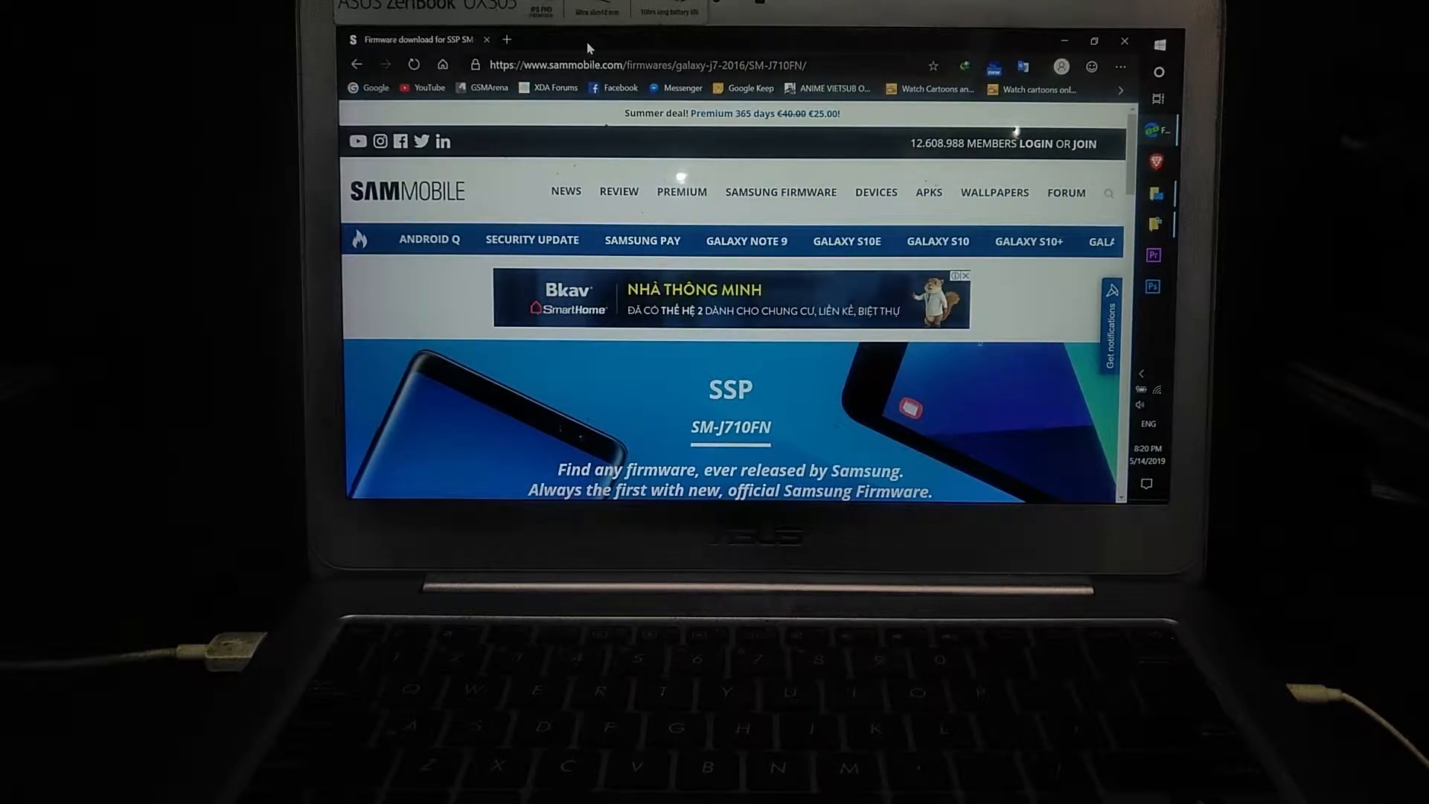
Step: Search SamMobile for J710 and open the SM-J710FN Galaxy J7 (2016) firmware list
scroll("down", 3)
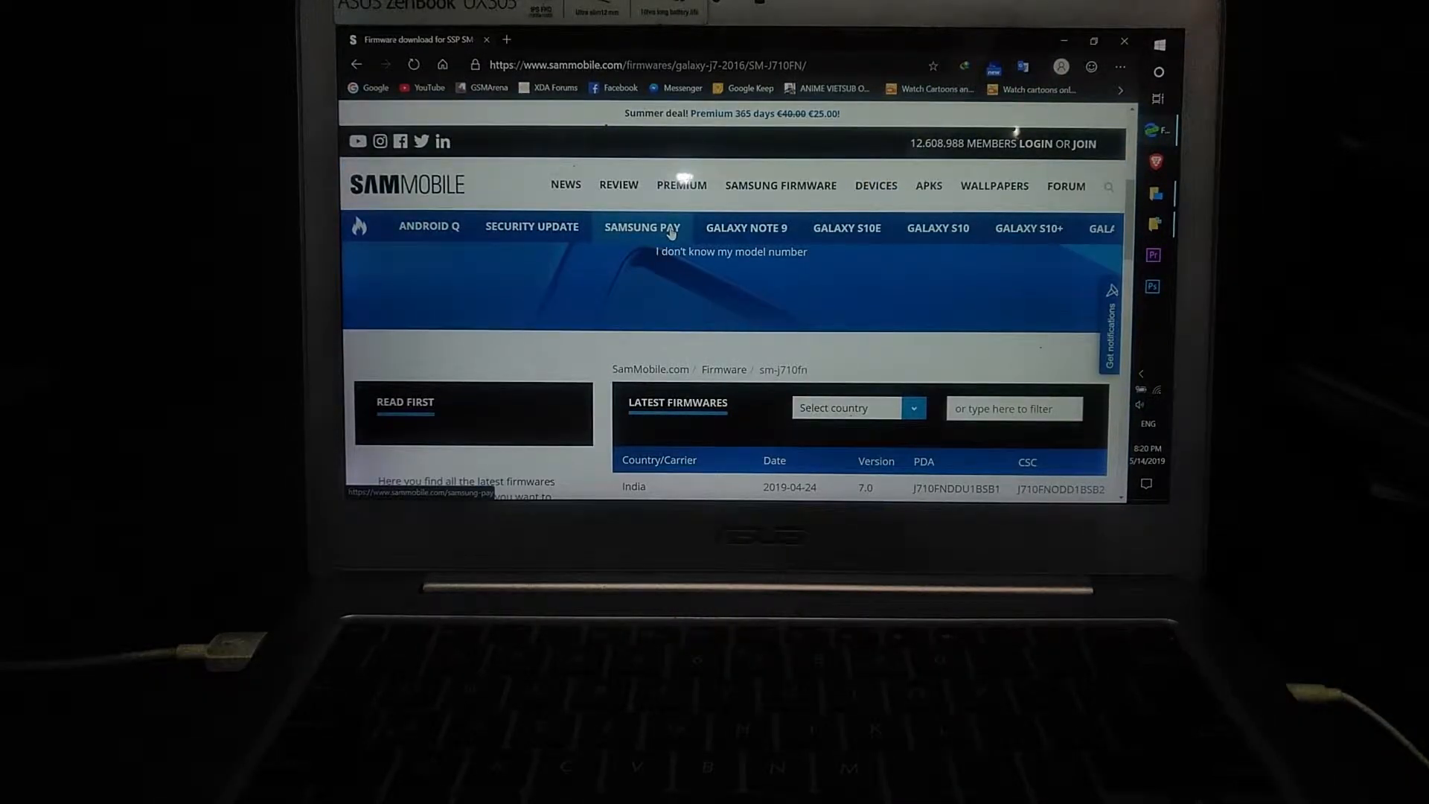
mouse_move(905, 323)
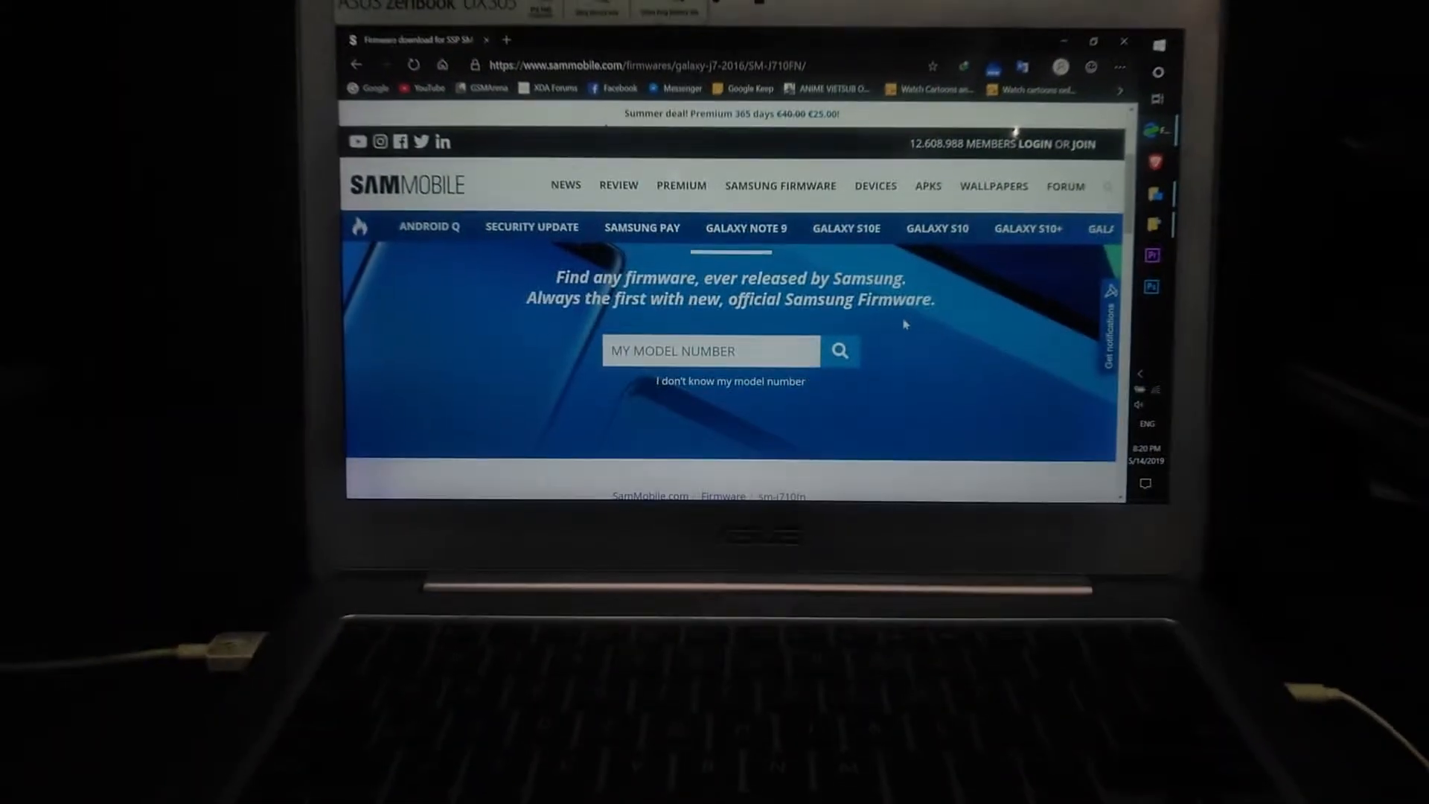
left_click(710, 351)
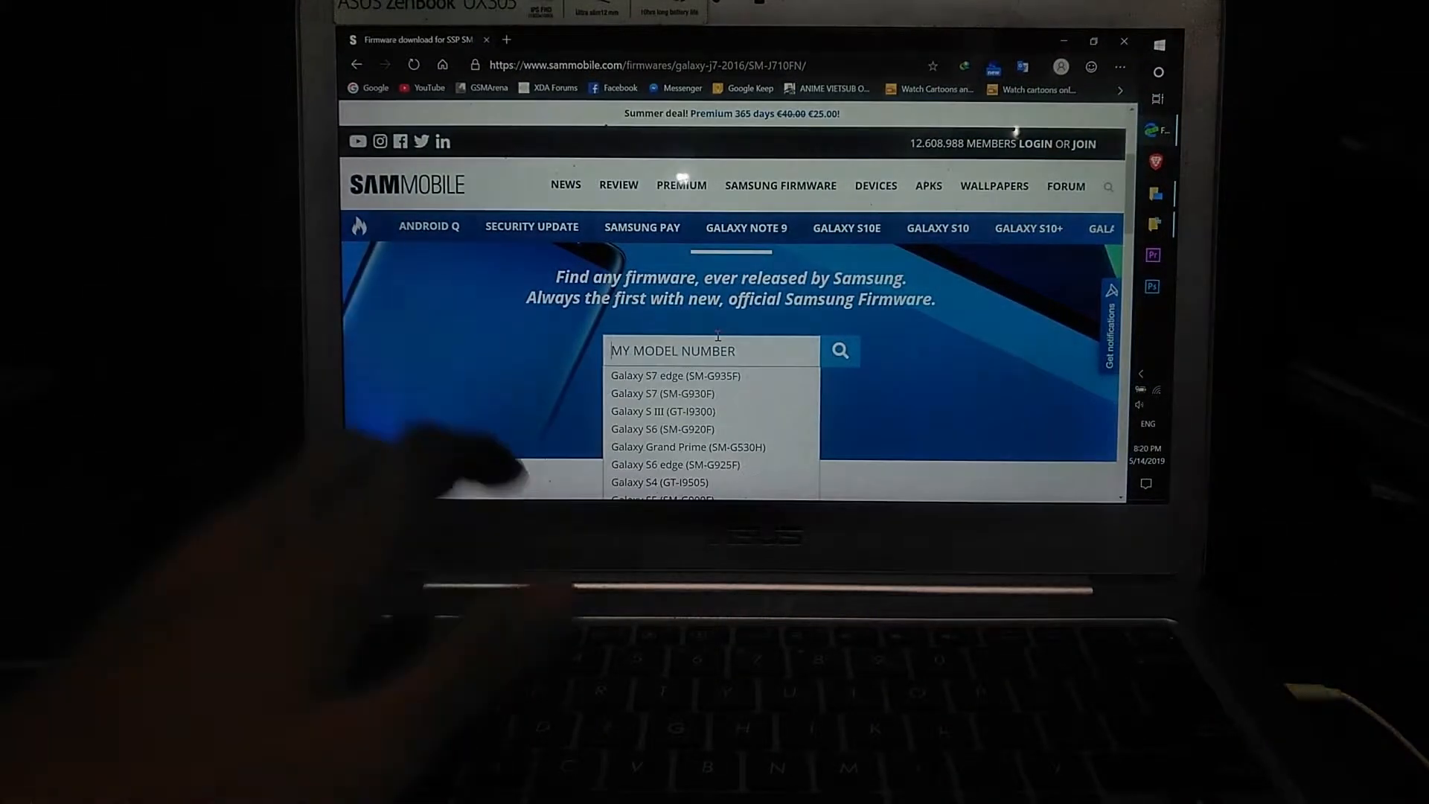
type("J710")
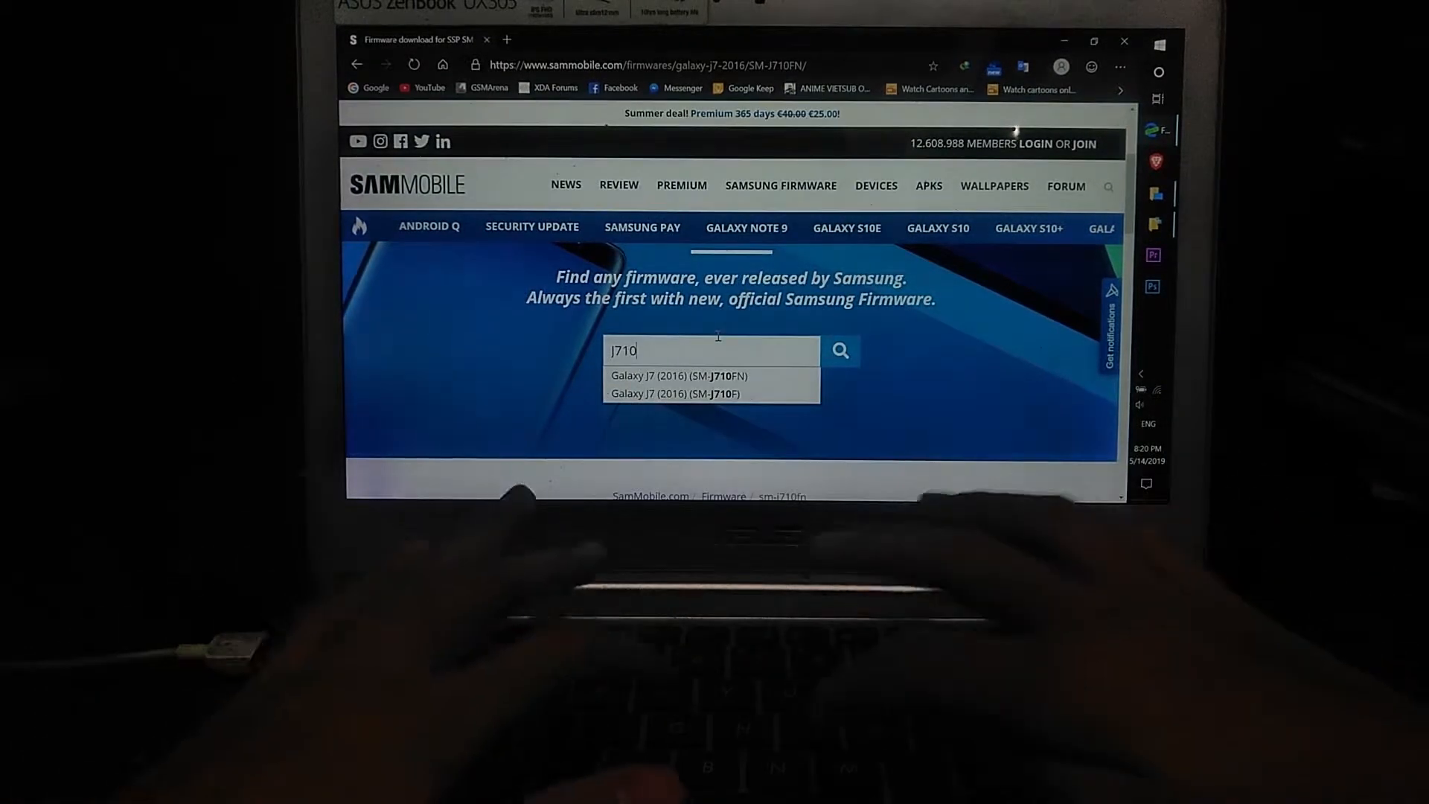
left_click(673, 376)
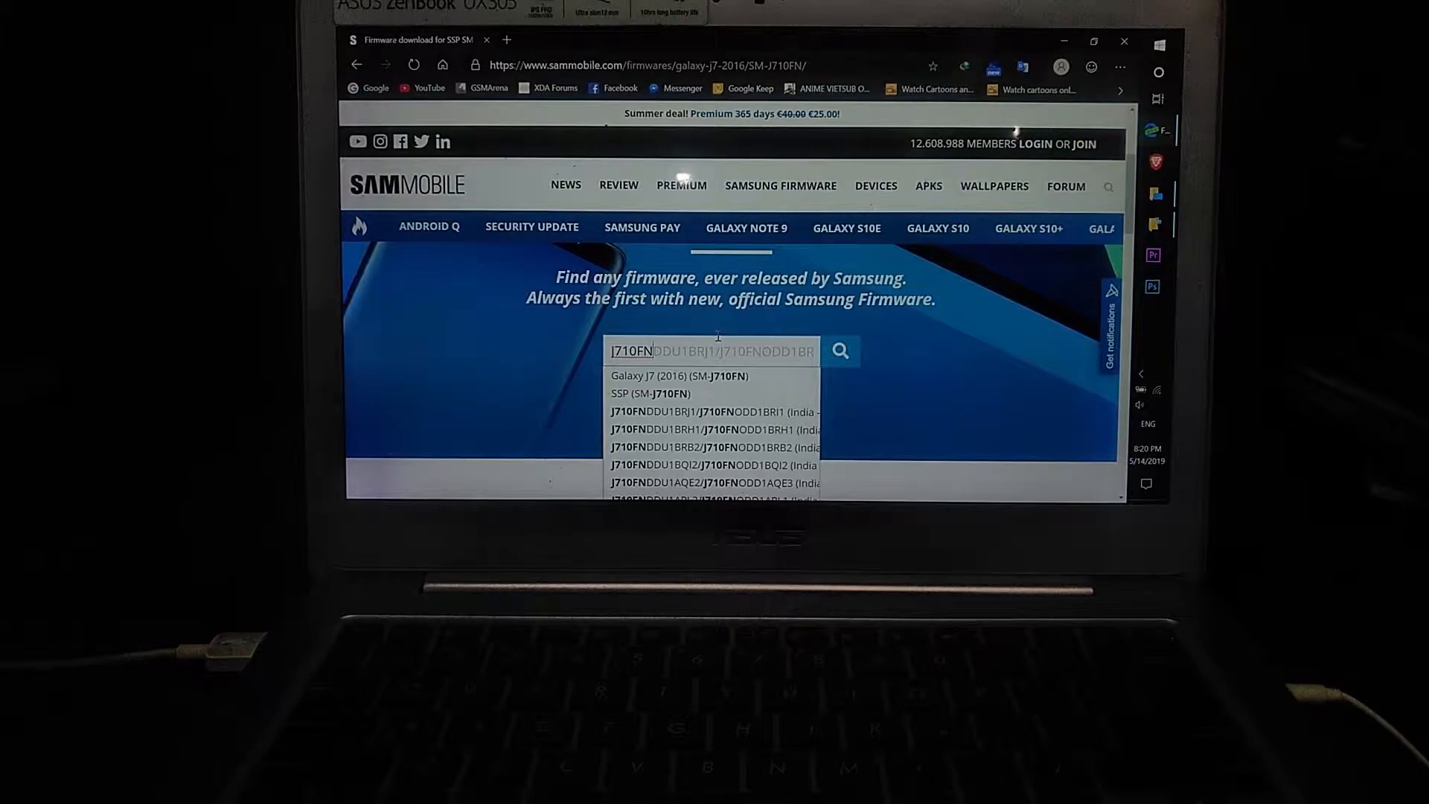
left_click(682, 376)
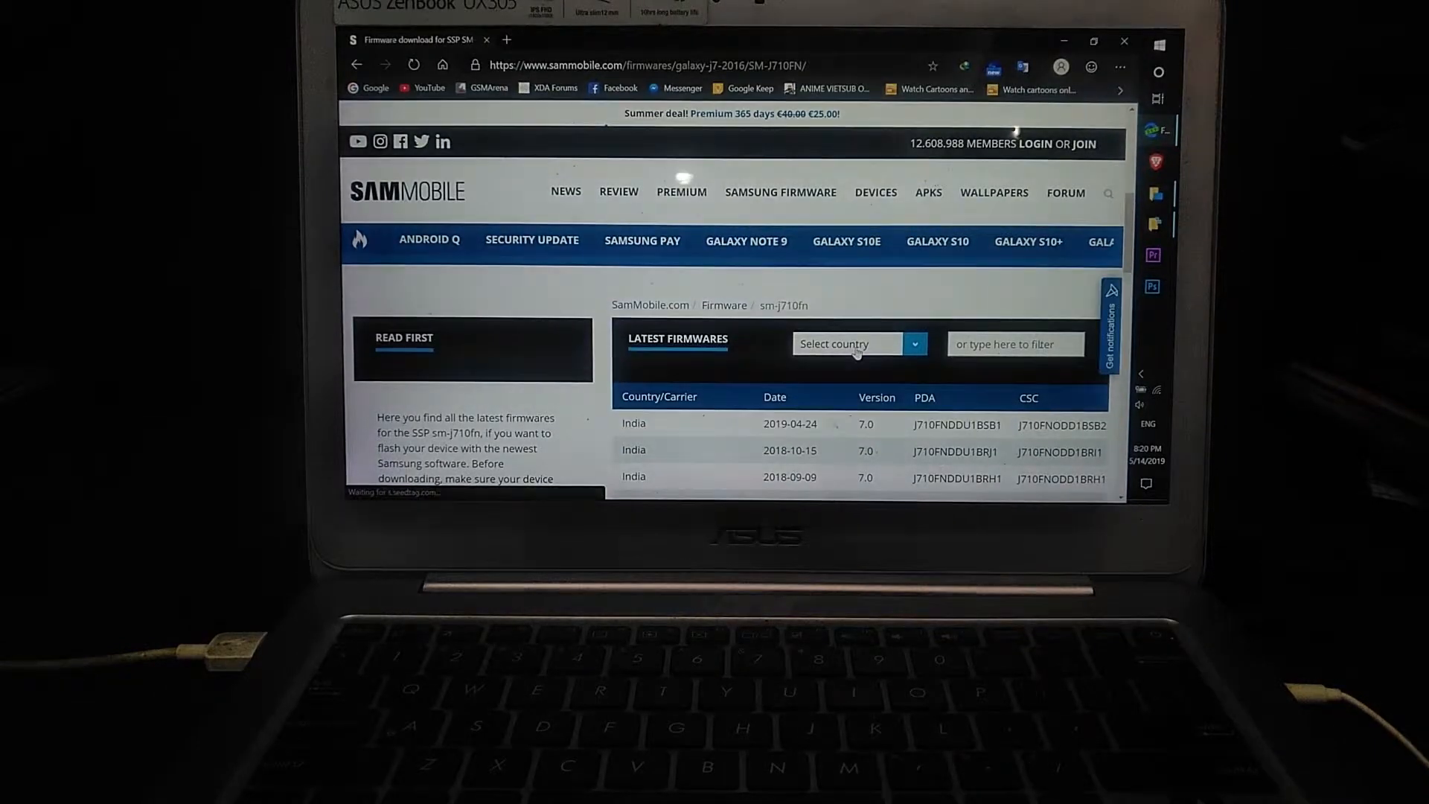
scroll("down", 3)
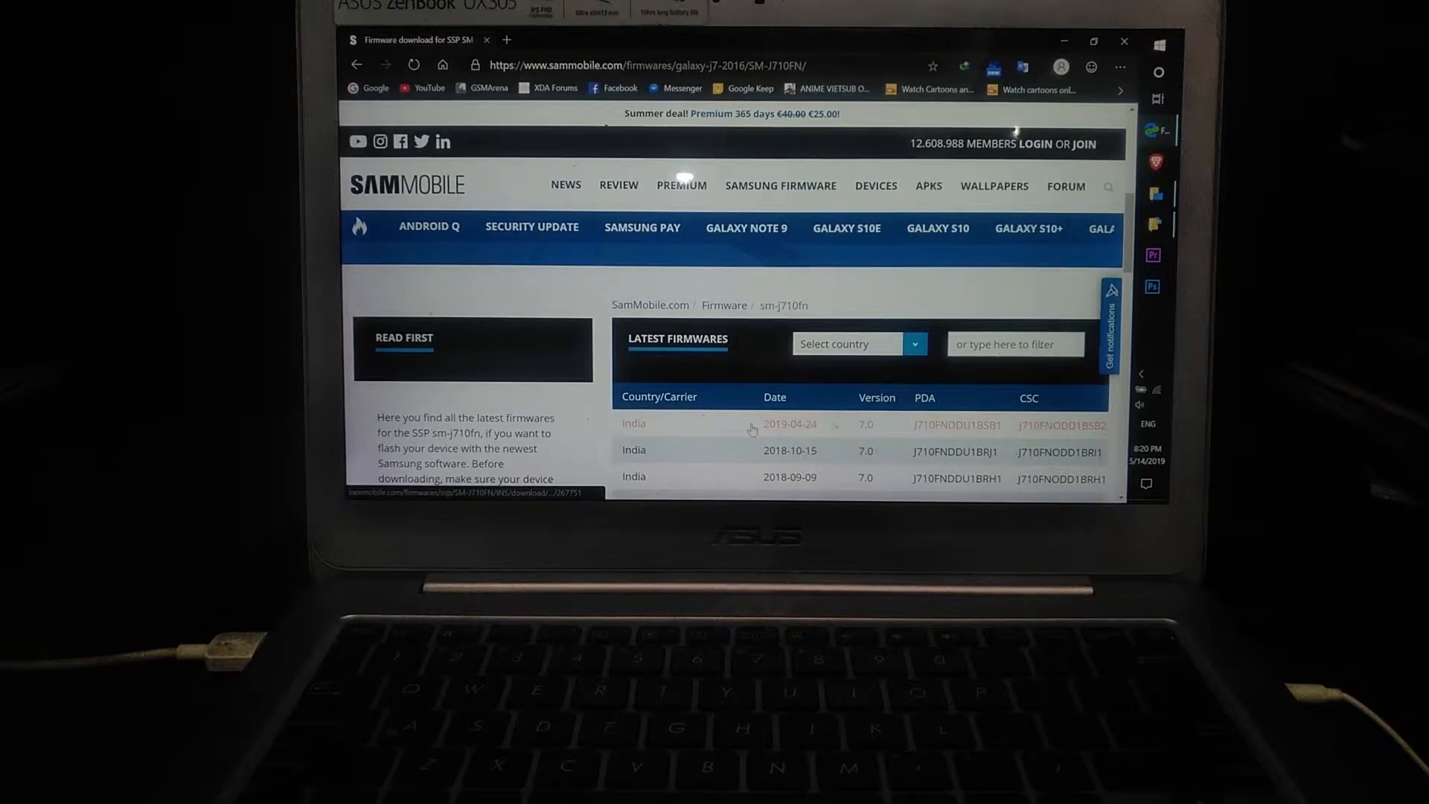
mouse_move(705, 413)
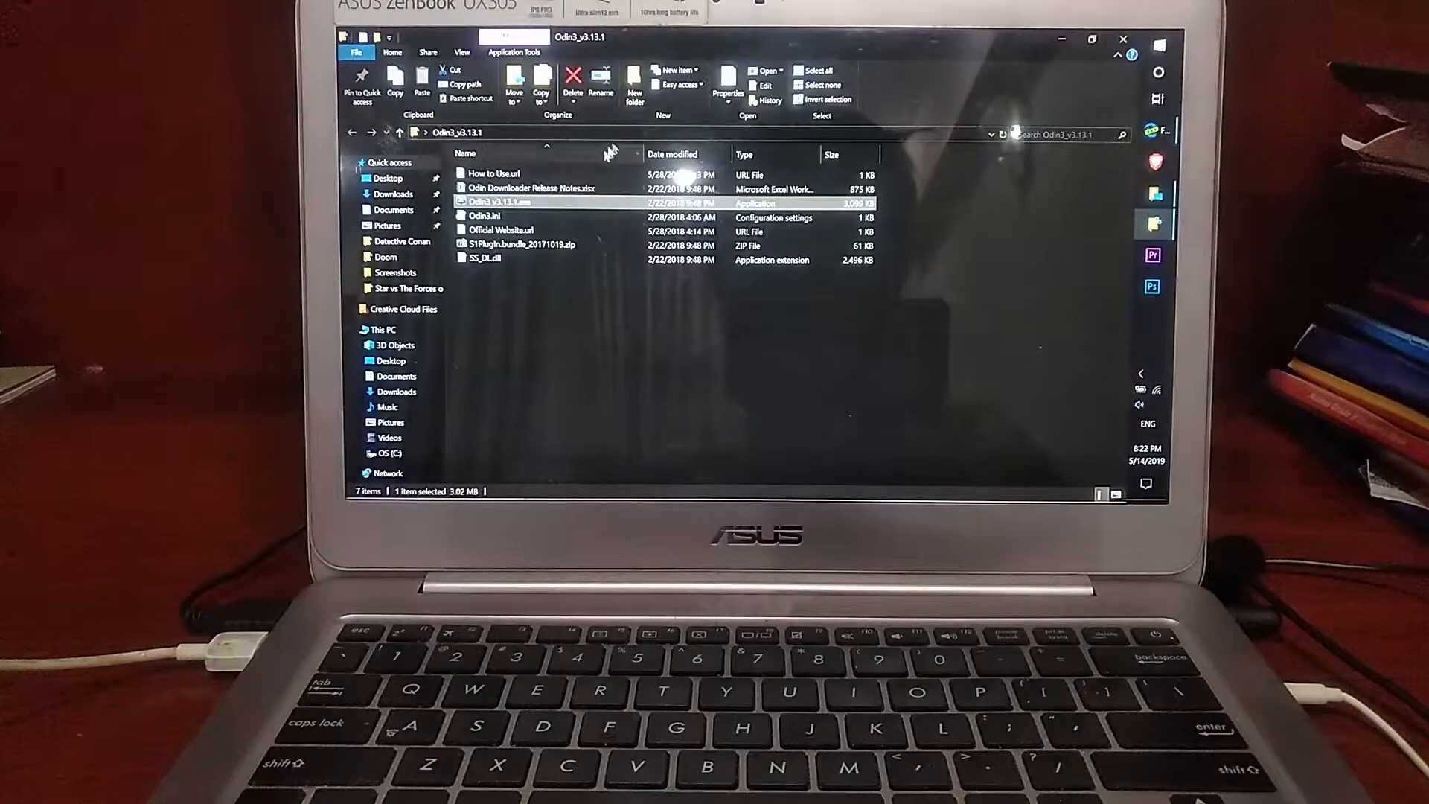
mouse_move(501, 202)
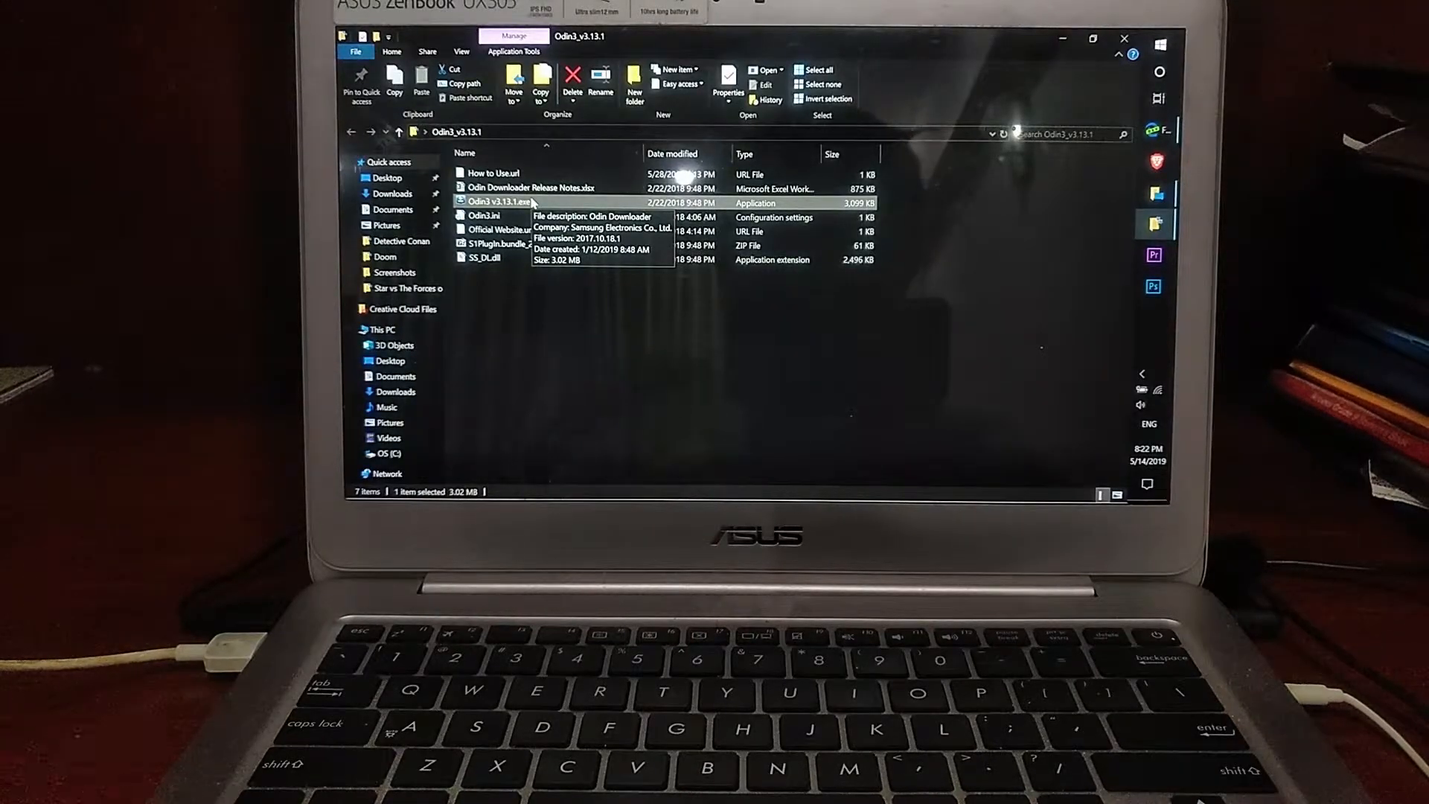
mouse_move(548, 344)
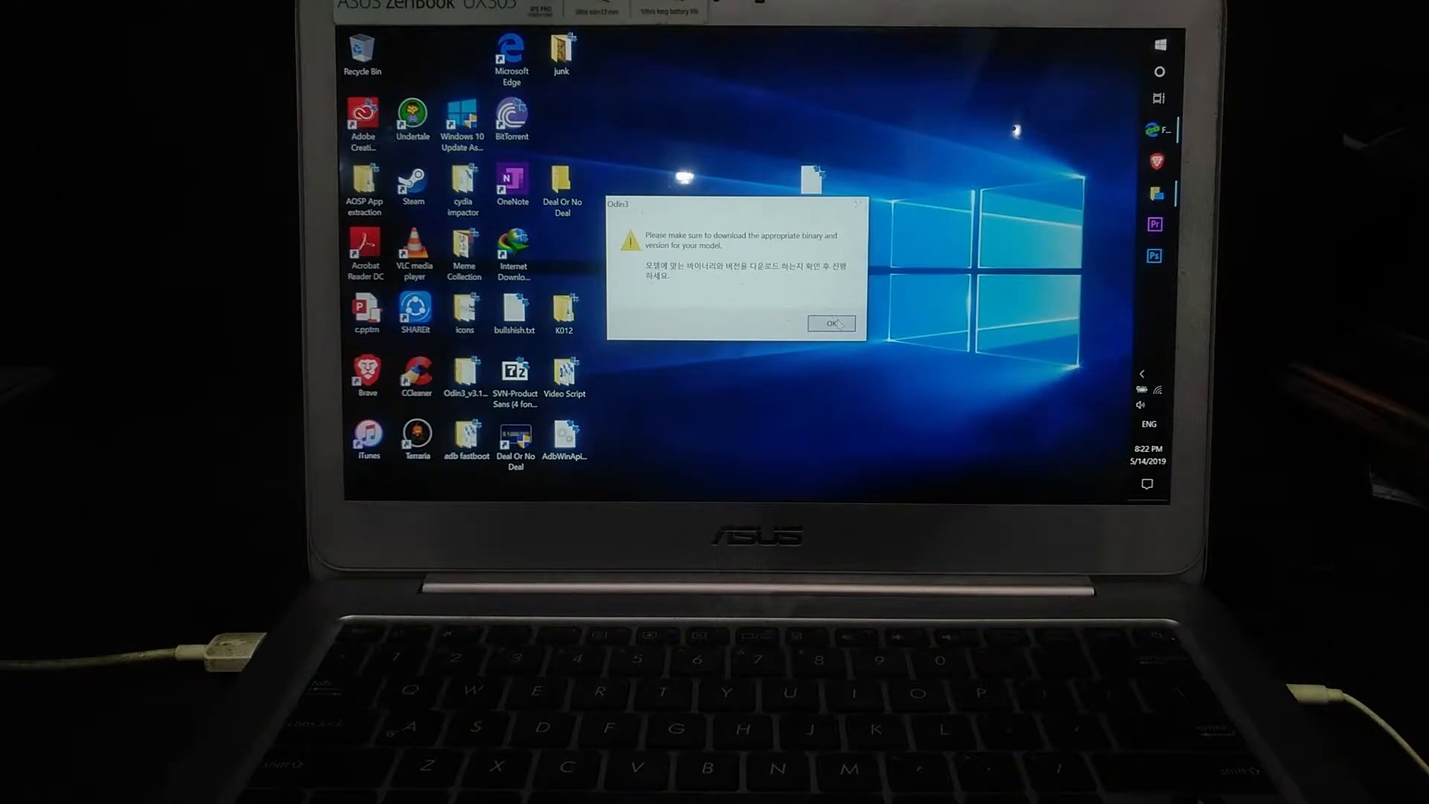
Step: Dismiss the Odin3 firmware warning so the connected phone shows Added!! in the log
left_click(830, 323)
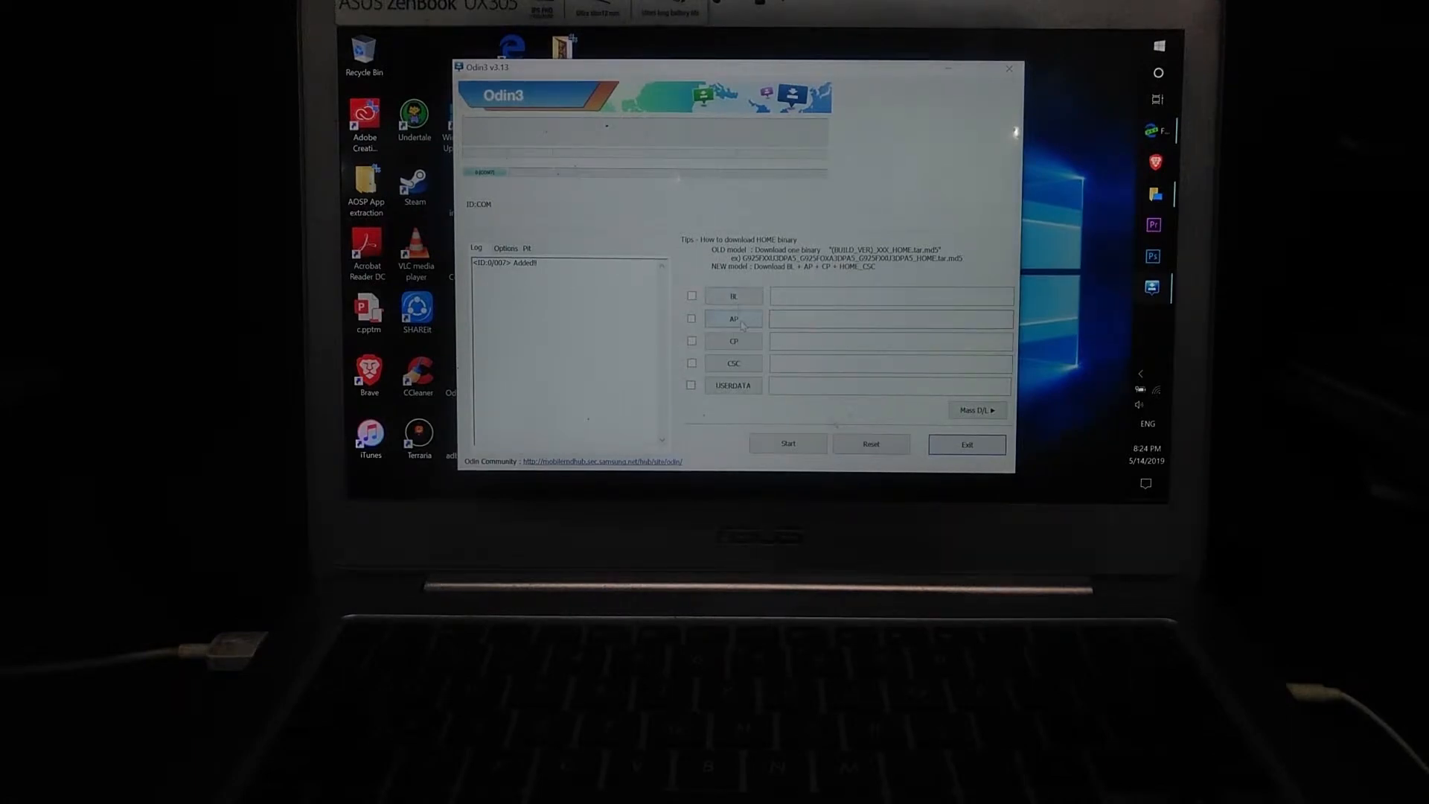
Step: Pick the J710F stock firmware tar.md5 from the Desktop for the AP slot
left_click(733, 319)
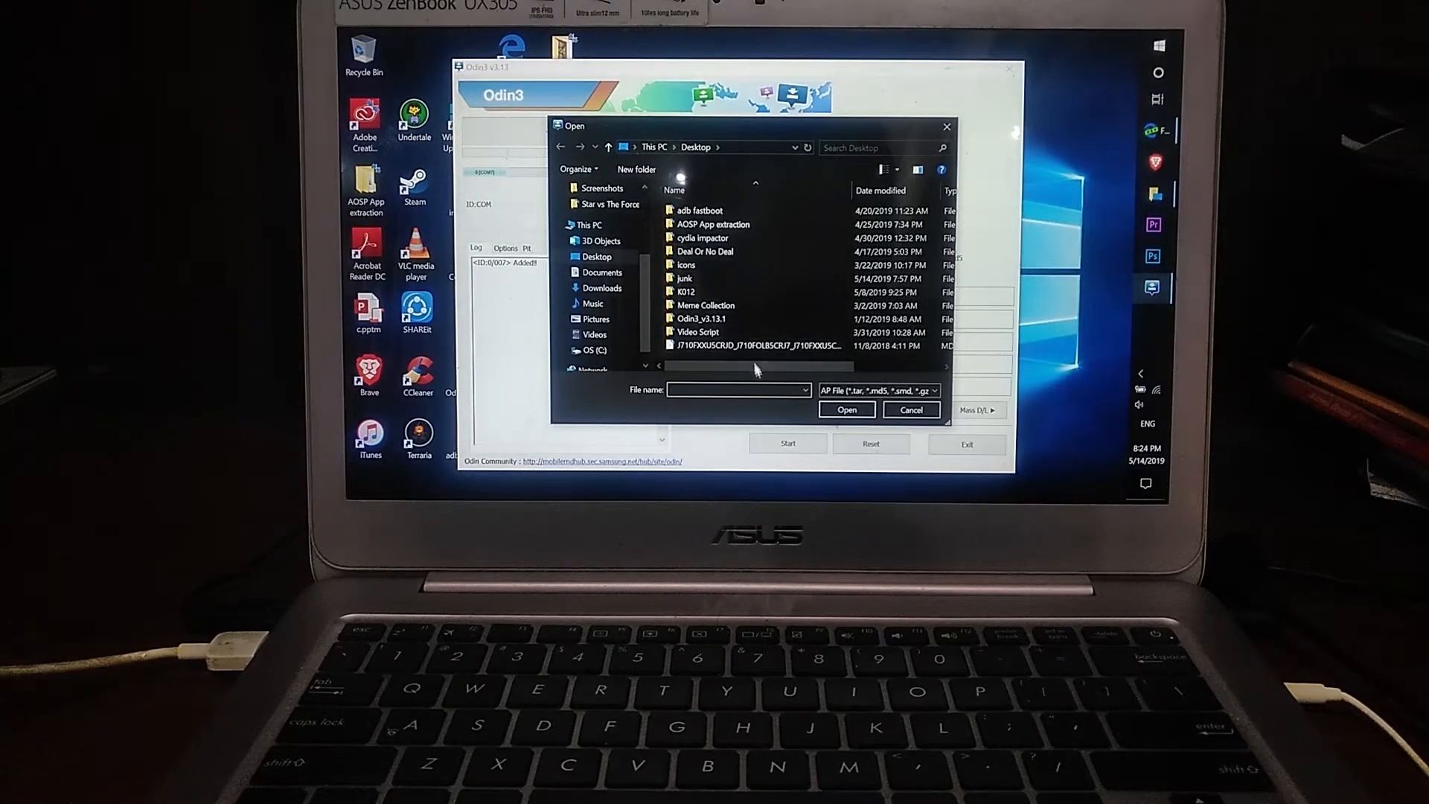
left_click(759, 346)
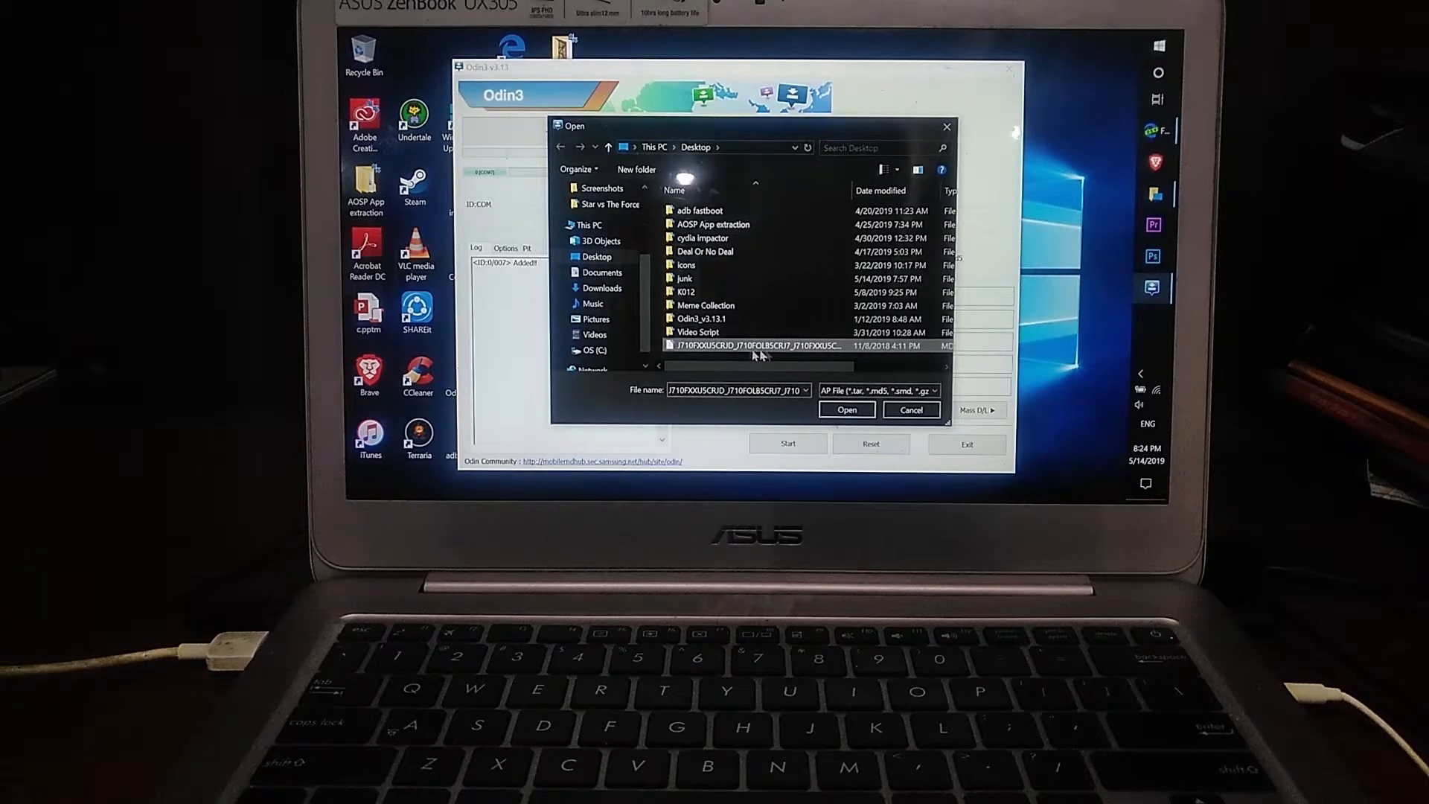
mouse_move(791, 345)
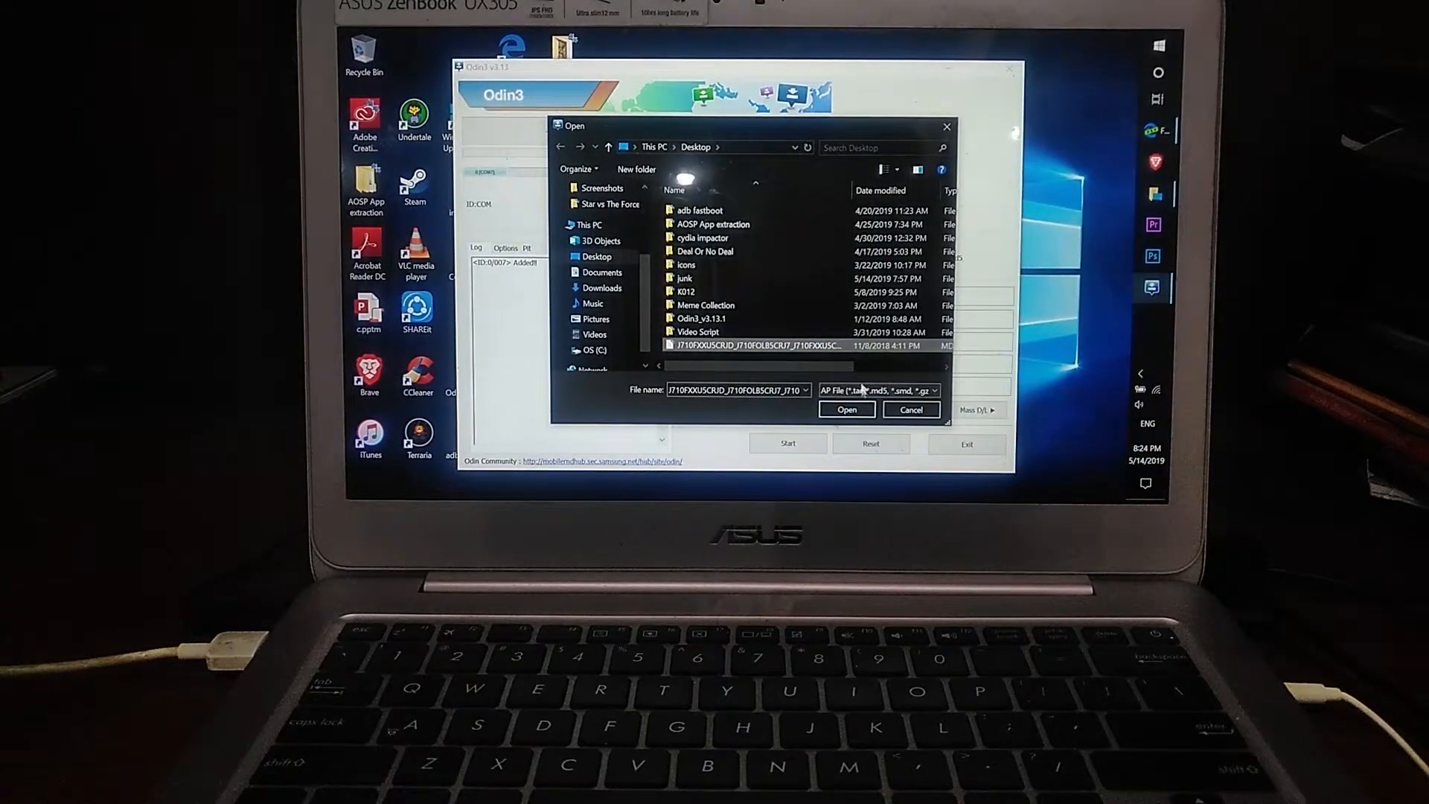
Step: Load the J710F firmware into AP, let the MD5 check pass, and start flashing
left_click(846, 410)
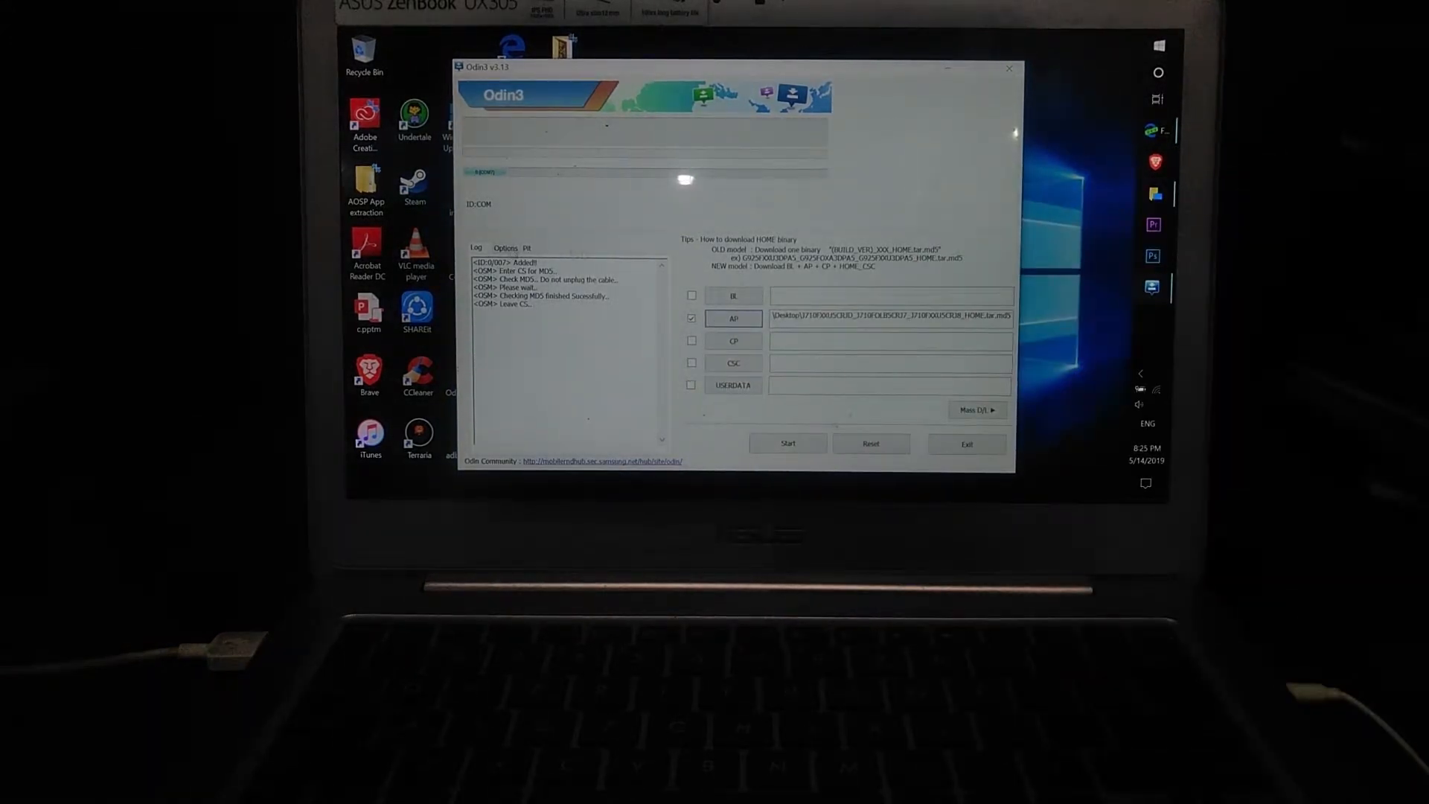
left_click(505, 247)
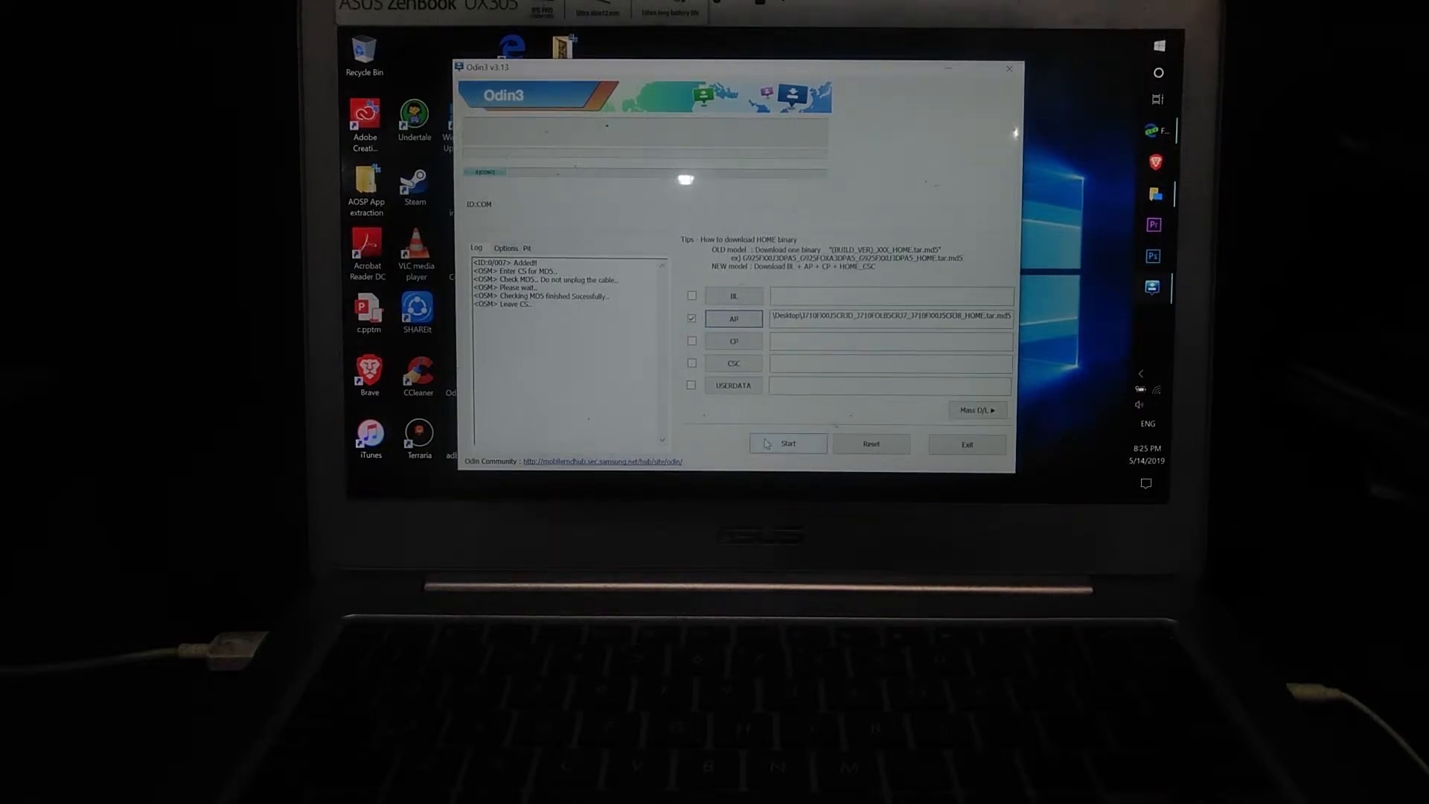
left_click(787, 444)
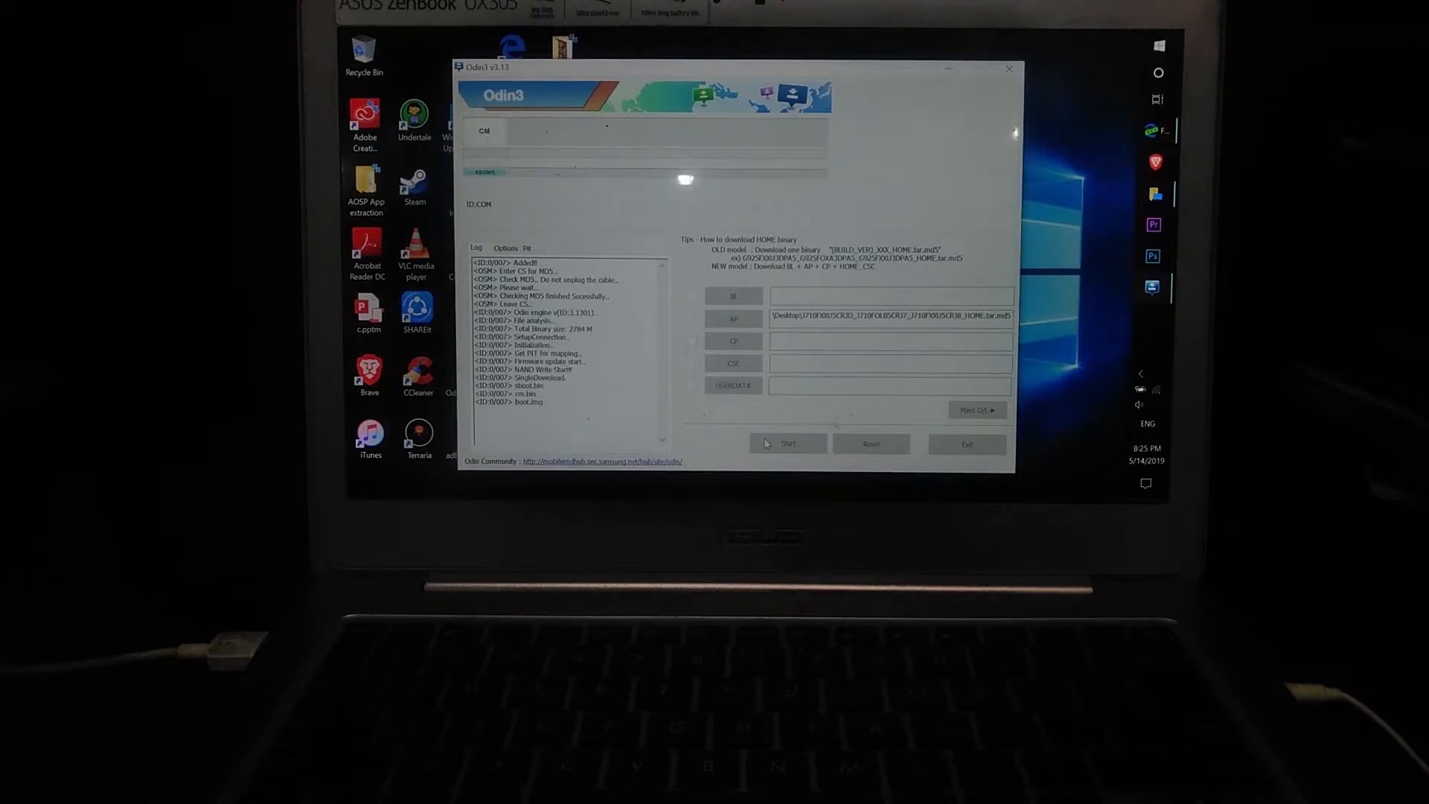